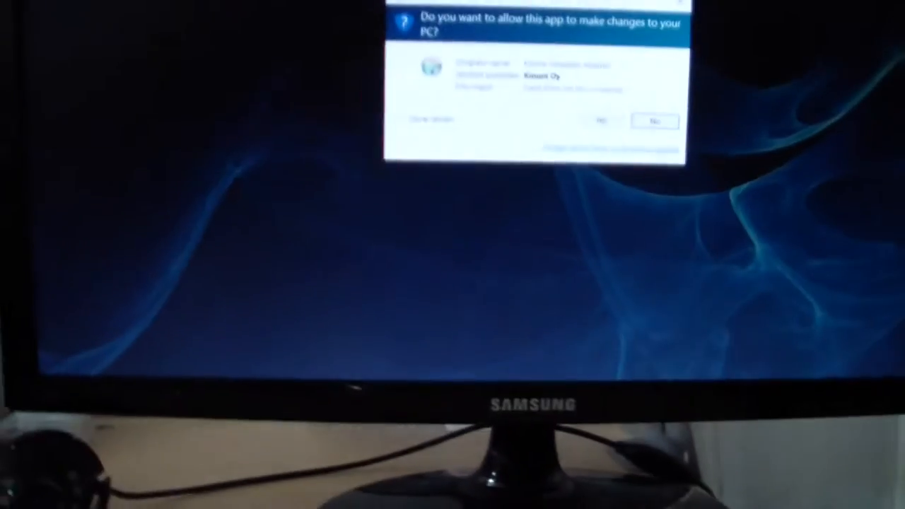
- Allow the installer via UAC and advance the Kinoni Streamer 1.48 wizard through welcome and extraction
{"action": "left_click", "coordinate": [606, 120]}
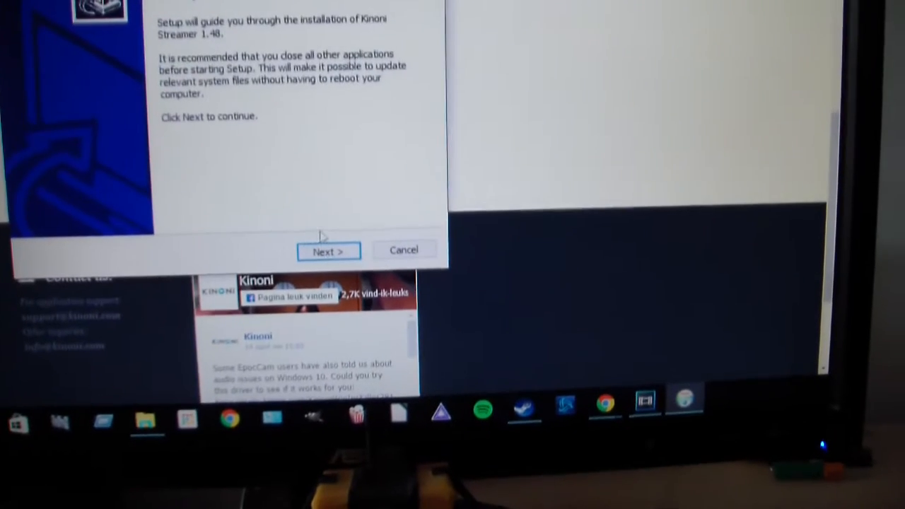
{"action": "left_click", "coordinate": [328, 251]}
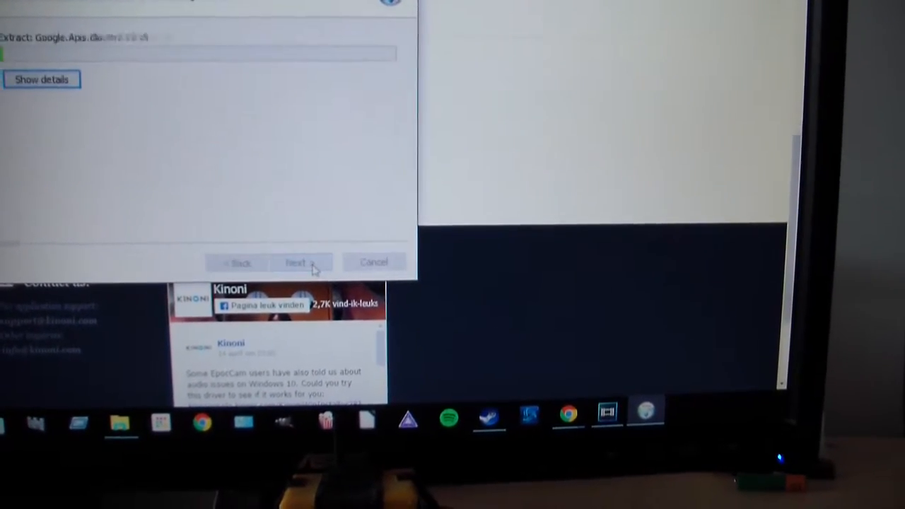
{"action": "left_click", "coordinate": [297, 262]}
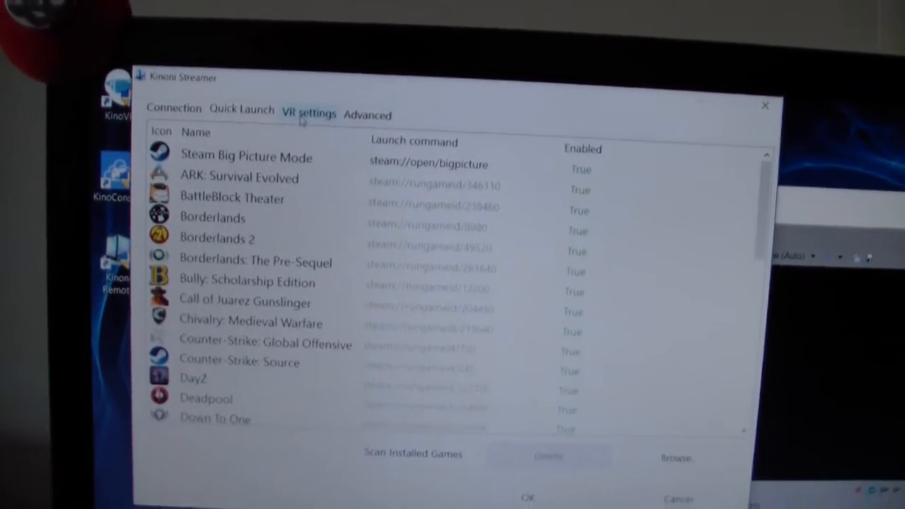
- Map head pitch to Mouse X and raise pitch and yaw sensitivities from 0 to 30
{"action": "left_click", "coordinate": [308, 114]}
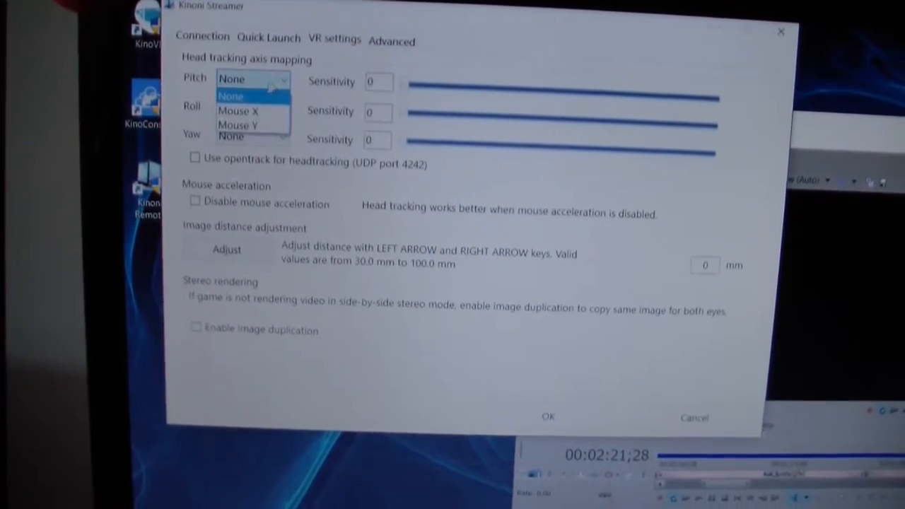
{"action": "left_click", "coordinate": [238, 111]}
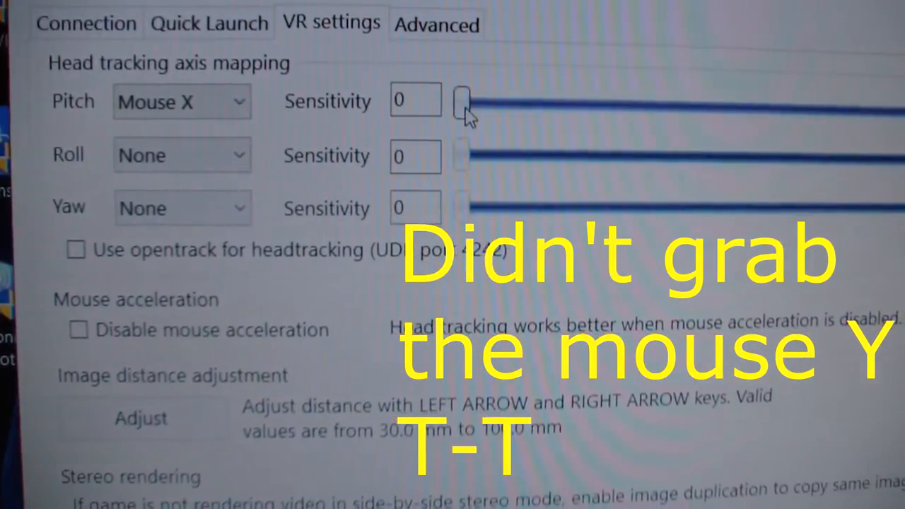
{"action": "left_click_drag", "start_coordinate": [460, 102], "coordinate": [566, 102]}
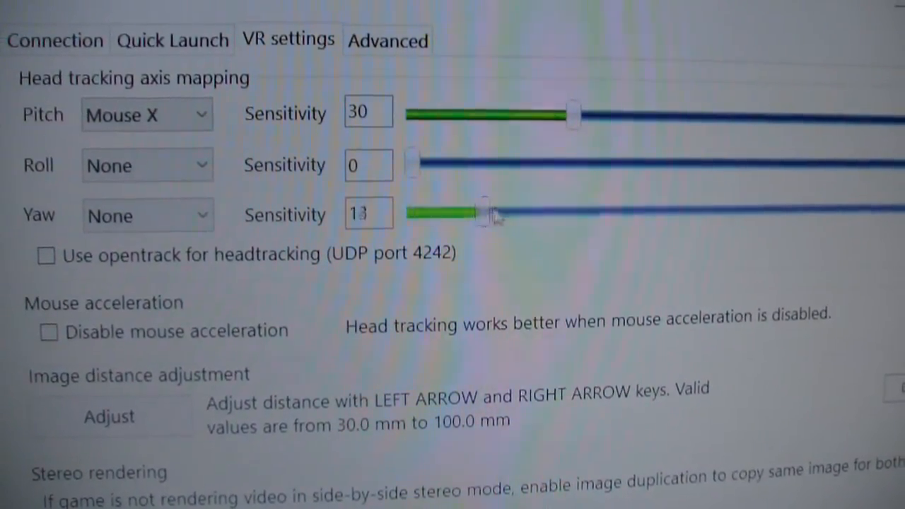
{"action": "left_click_drag", "start_coordinate": [484, 212], "coordinate": [563, 212]}
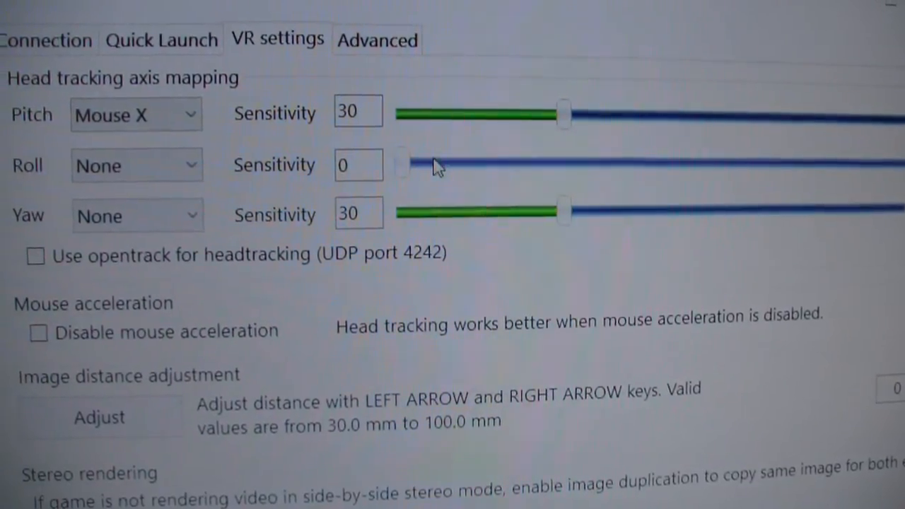
{"action": "left_click_drag", "start_coordinate": [403, 164], "coordinate": [549, 149]}
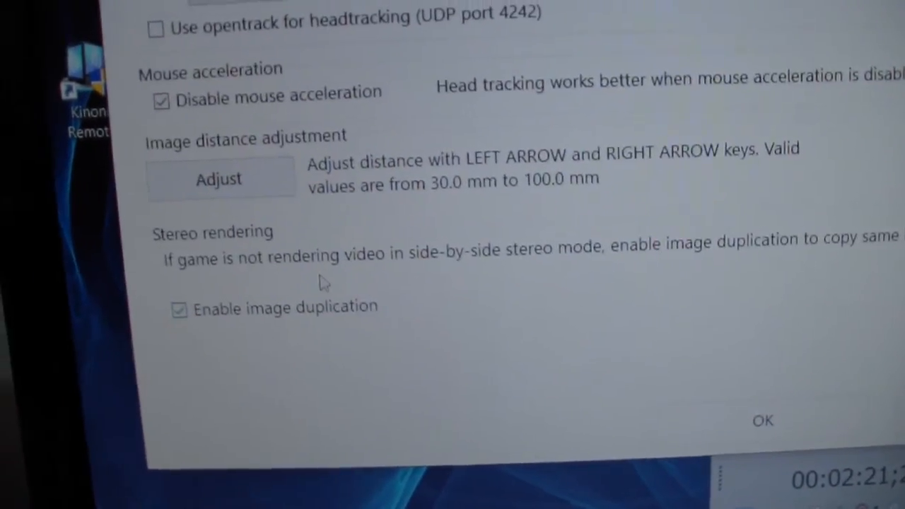
- Disable mouse acceleration and enable image duplication for both eyes
{"action": "left_click", "coordinate": [178, 309]}
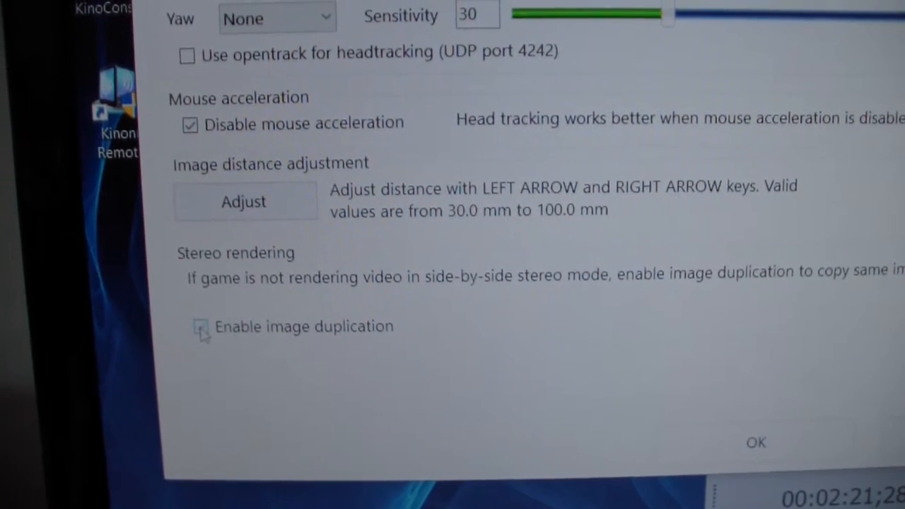
{"action": "left_click", "coordinate": [201, 327]}
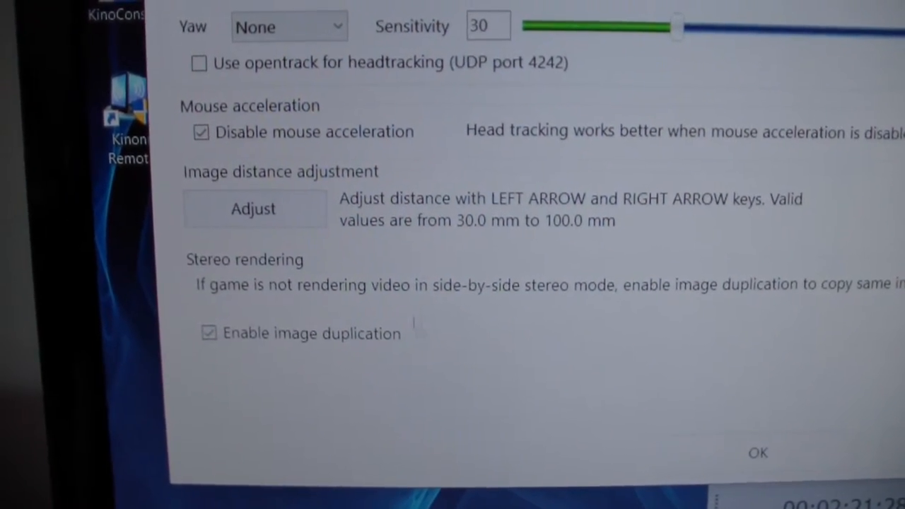